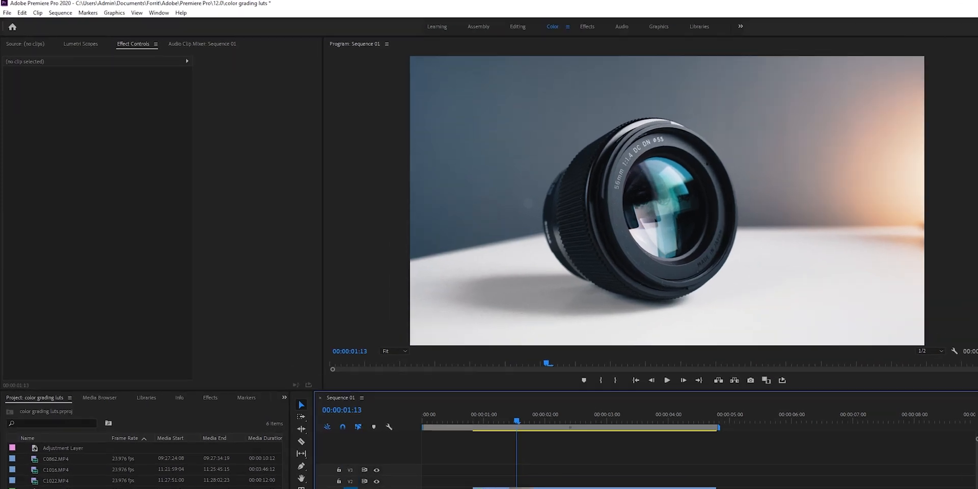
# Reach the Keyboard Shortcuts command from the Edit menu.
pyautogui.click(21, 13)
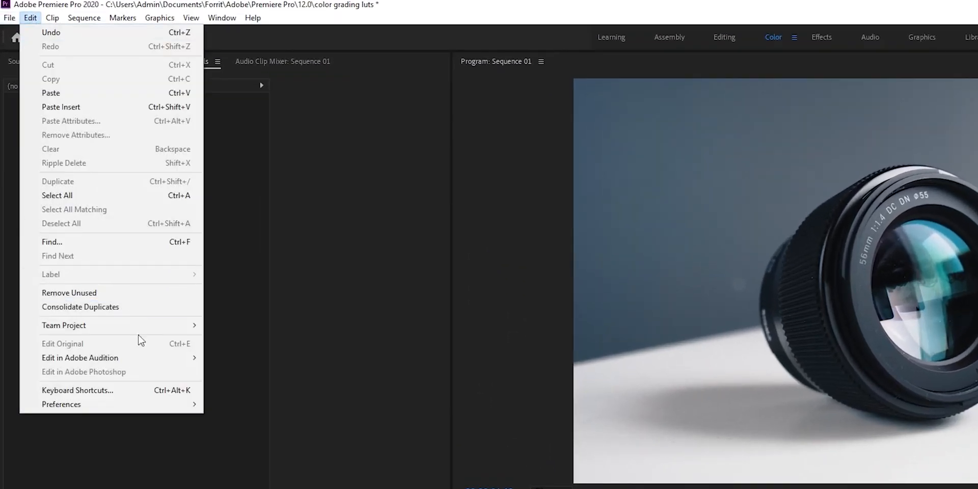
pyautogui.moveTo(78, 390)
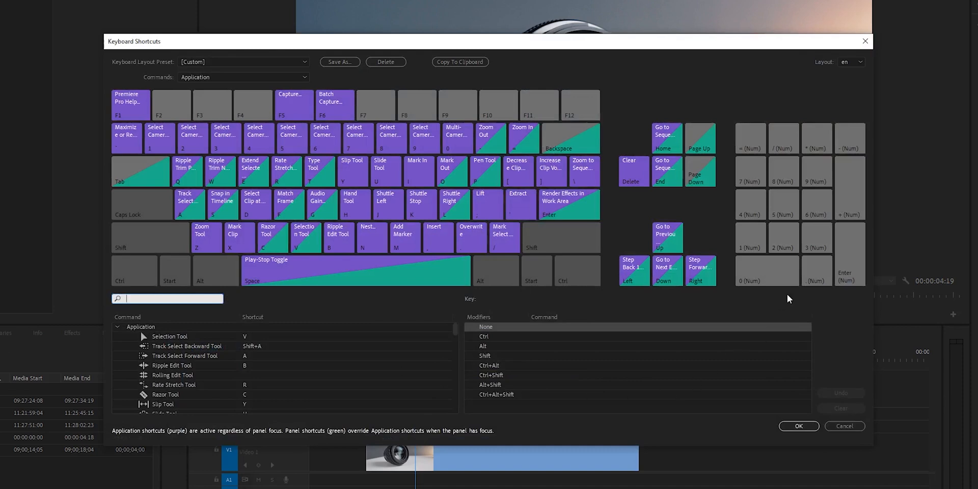
pyautogui.moveTo(120, 231)
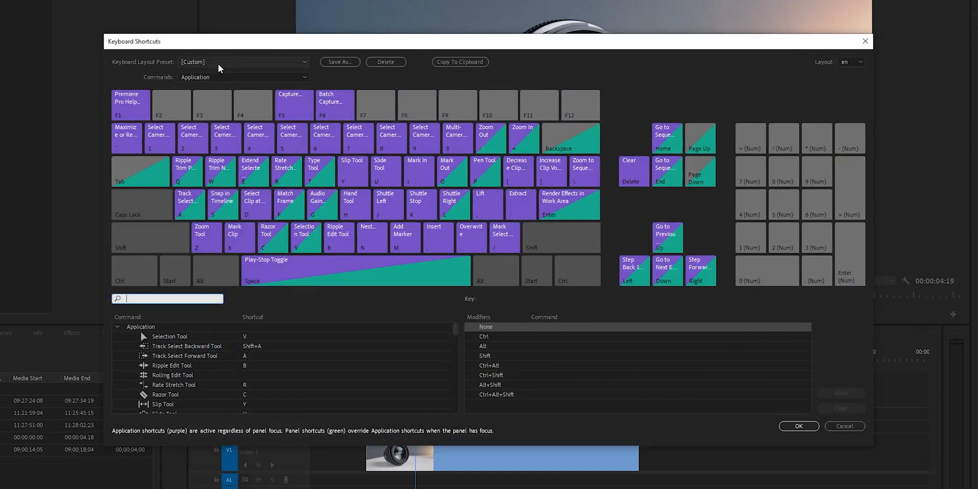
pyautogui.click(244, 62)
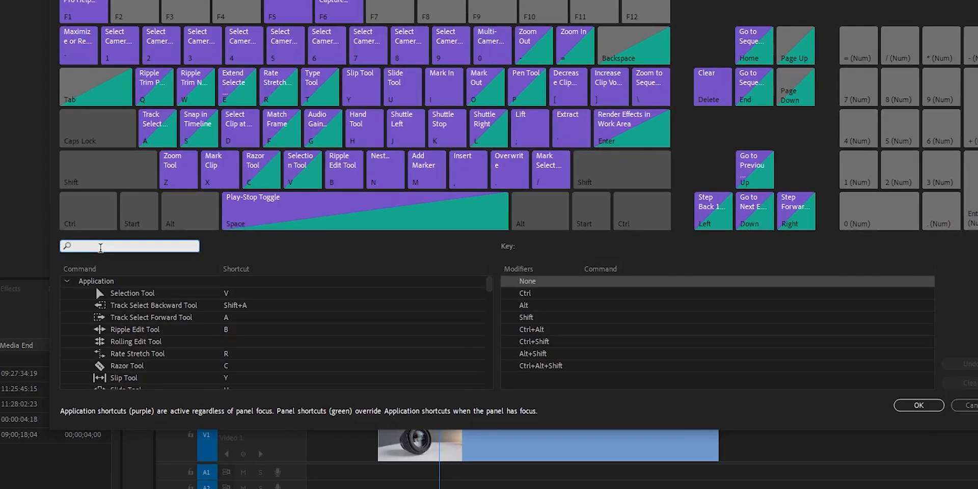
# Filter the command list by 'nest' and select the Nest... command, currently on N.
pyautogui.write('nest')
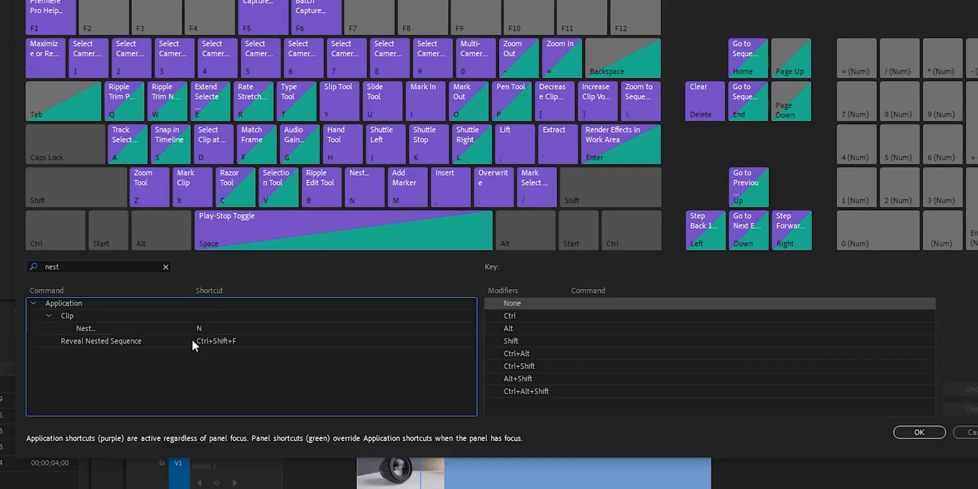
pyautogui.click(86, 328)
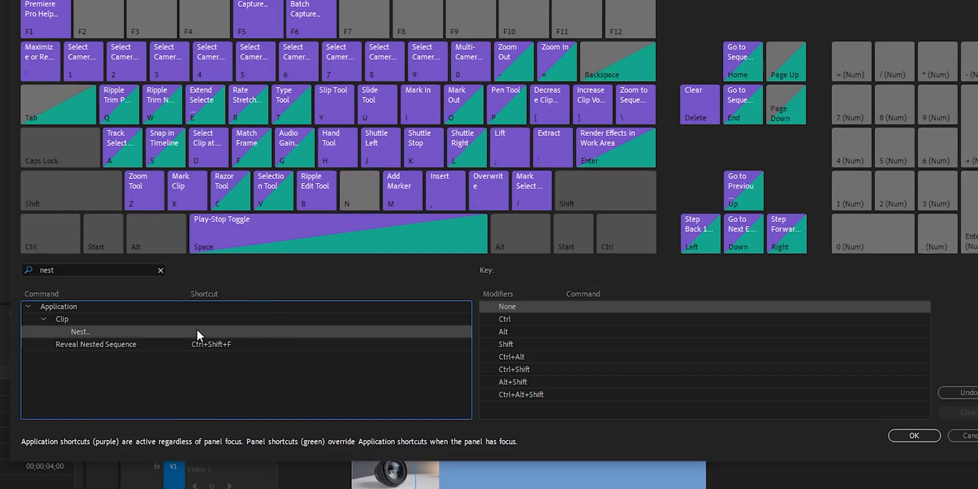
pyautogui.click(200, 331)
pyautogui.write('N')
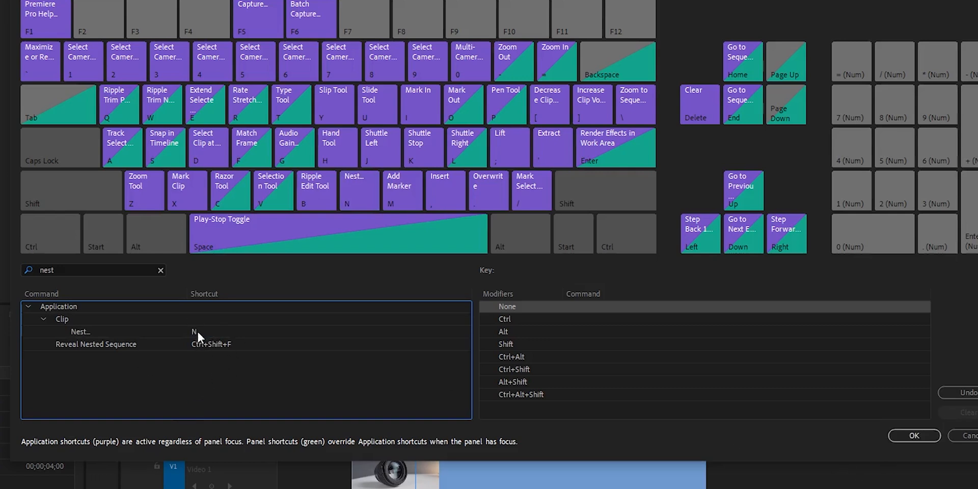
# Assign B to Nest..., taking it from Ripple Edit Tool, and remove the old N shortcut.
pyautogui.click(194, 331)
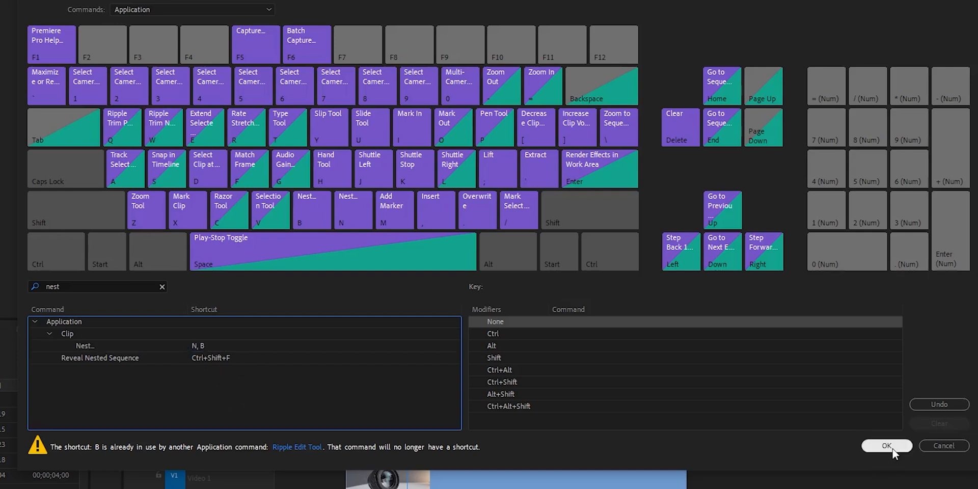
pyautogui.click(195, 345)
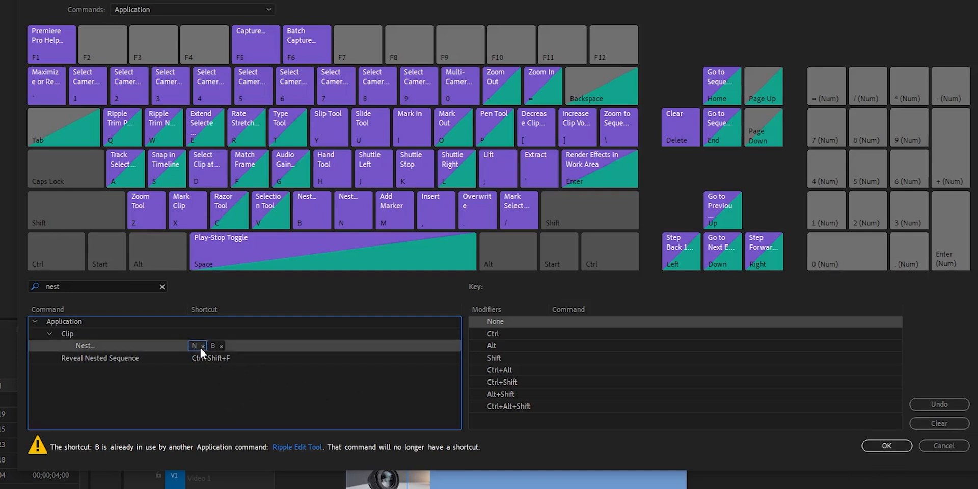
pyautogui.click(203, 346)
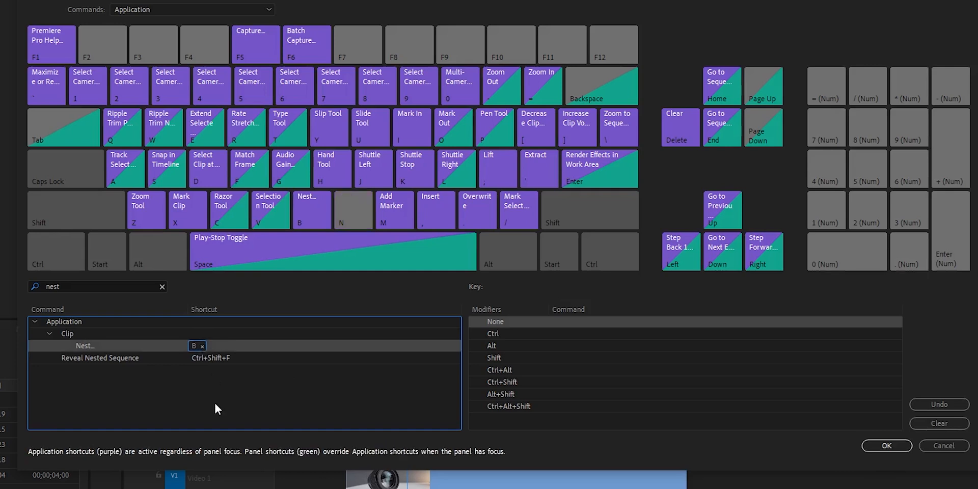